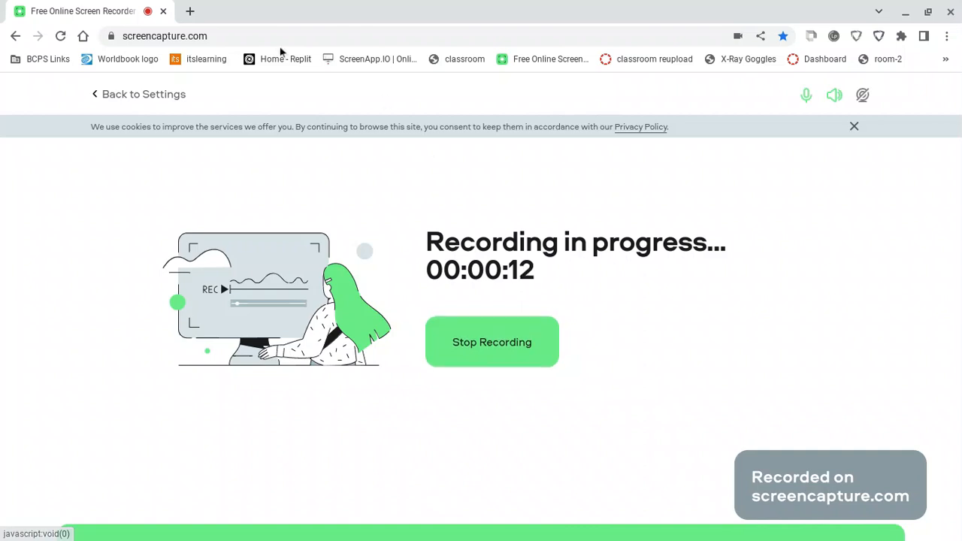
- Load replit.com in a new tab next to the screen recorder page
type("replit")
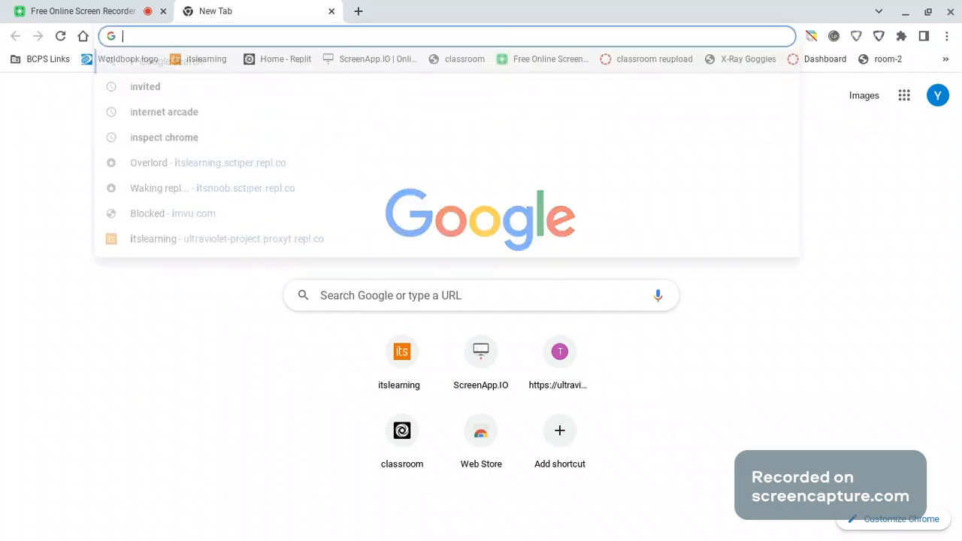
type("its")
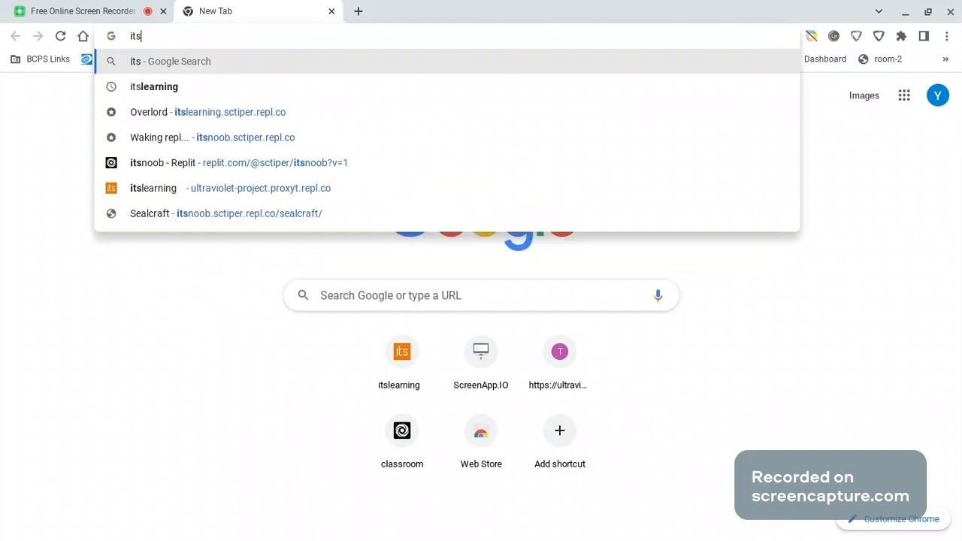
type("replit.com")
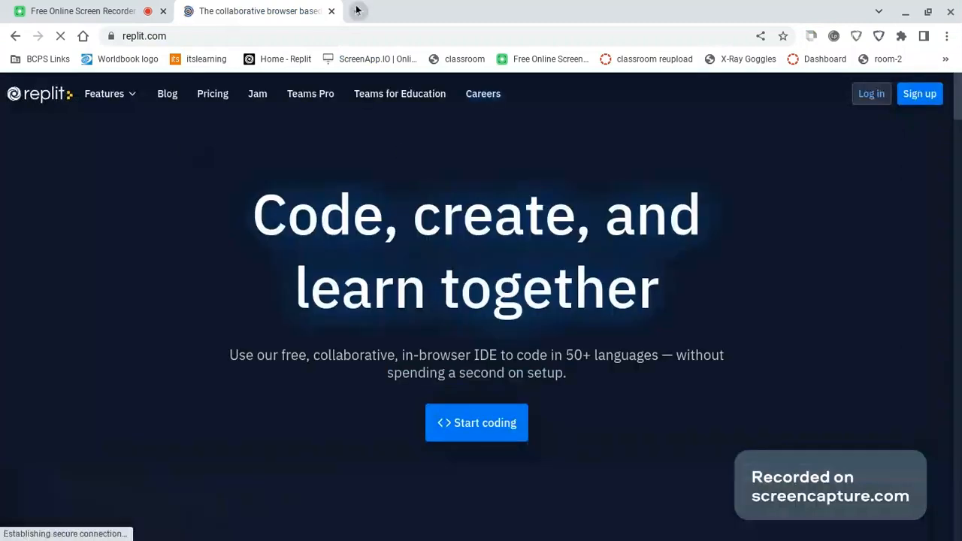
- Load the Overlord site at itslearning.sctiper.repl.co in a fresh tab
left_click(349, 11)
type("itslearning.sctiper.repl.co")
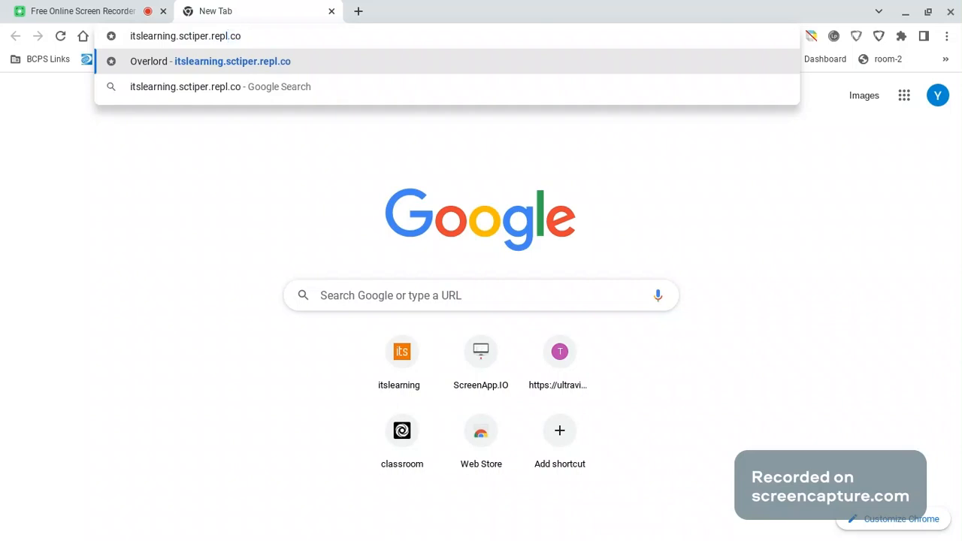
left_click(210, 60)
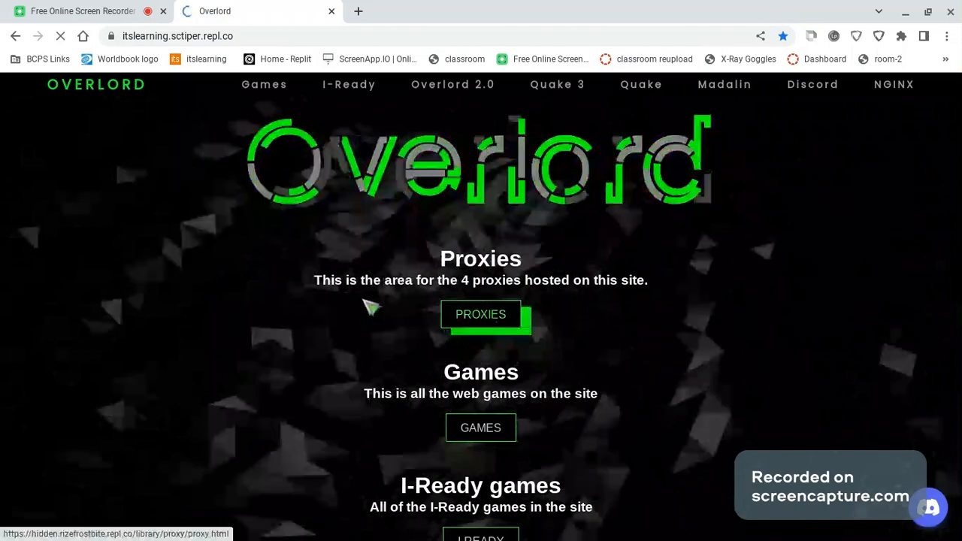
- From Overlord's Proxies list, launch the Ultraviolet | TN proxy search page
left_click(481, 314)
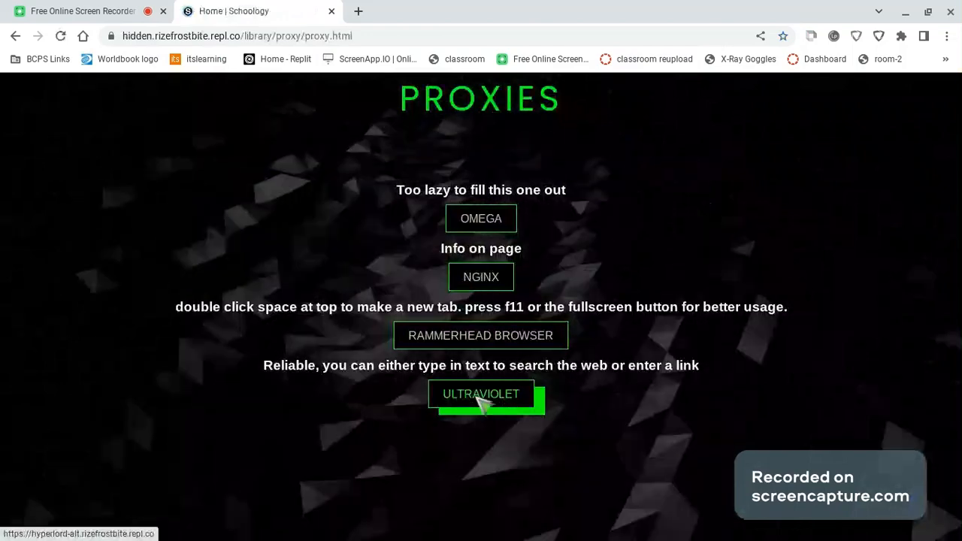
left_click(481, 394)
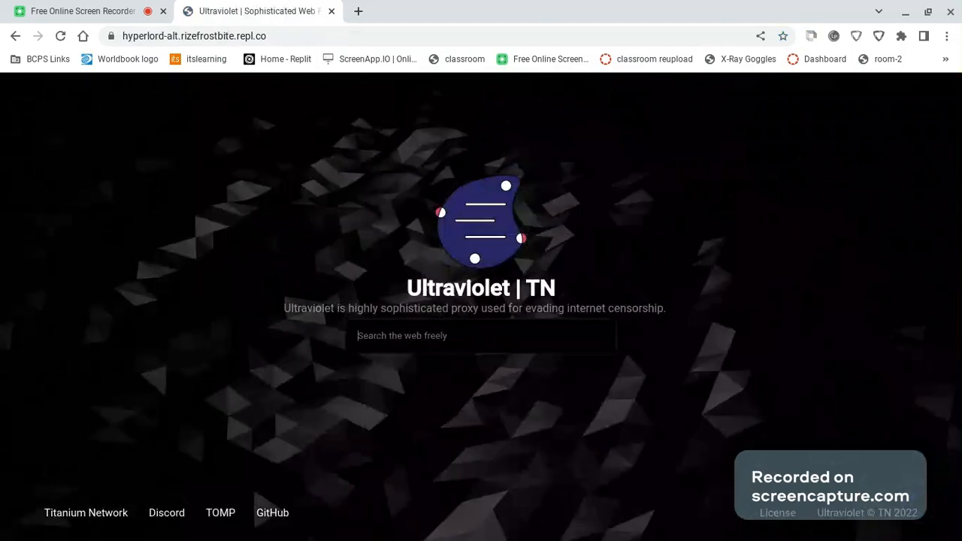
- Search discord.com in Ultraviolet so the Discord homepage loads through the proxy
type("discord")
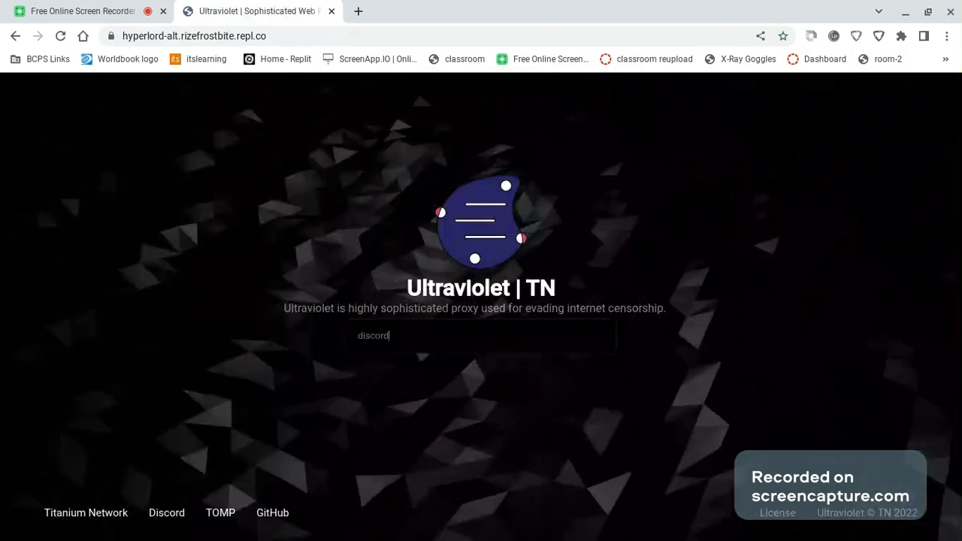
type(".com")
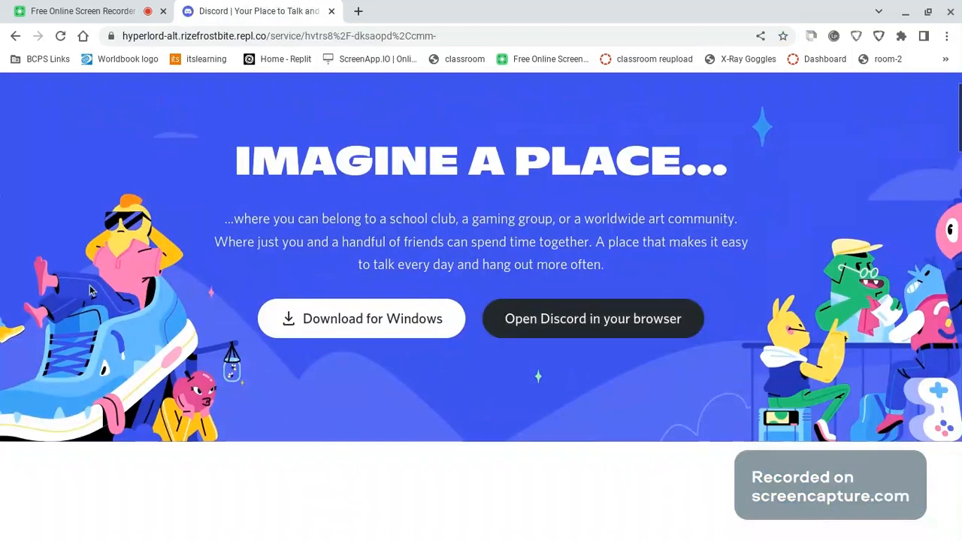
mouse_move(481, 365)
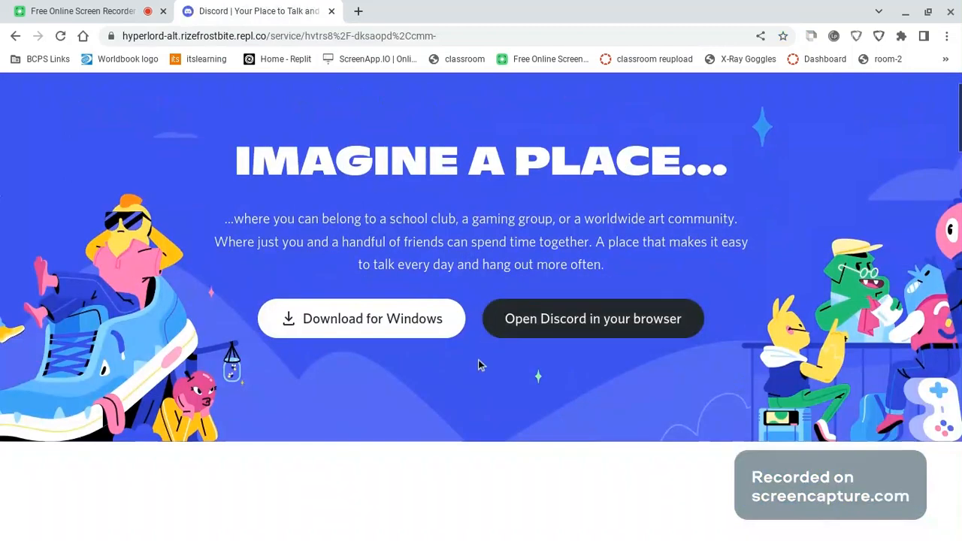
mouse_move(255, 250)
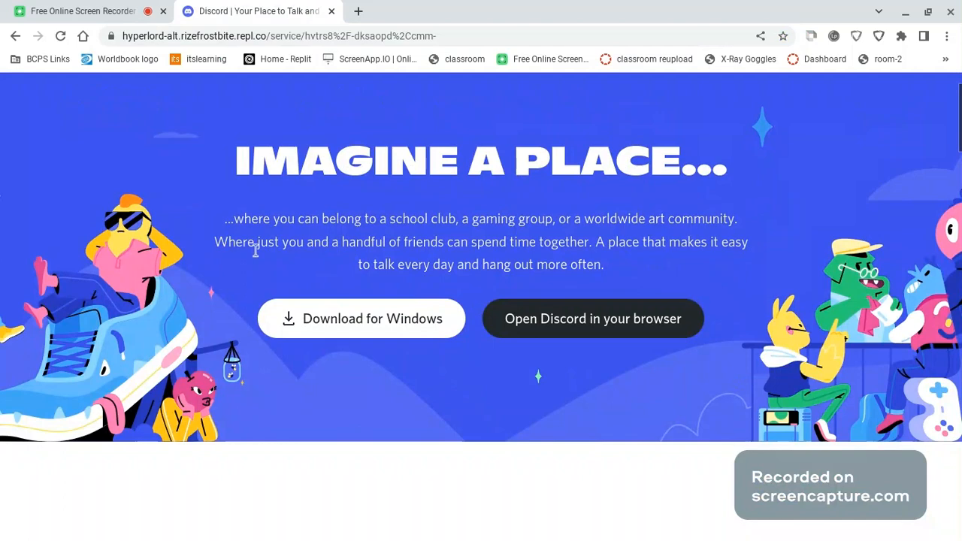
mouse_move(633, 212)
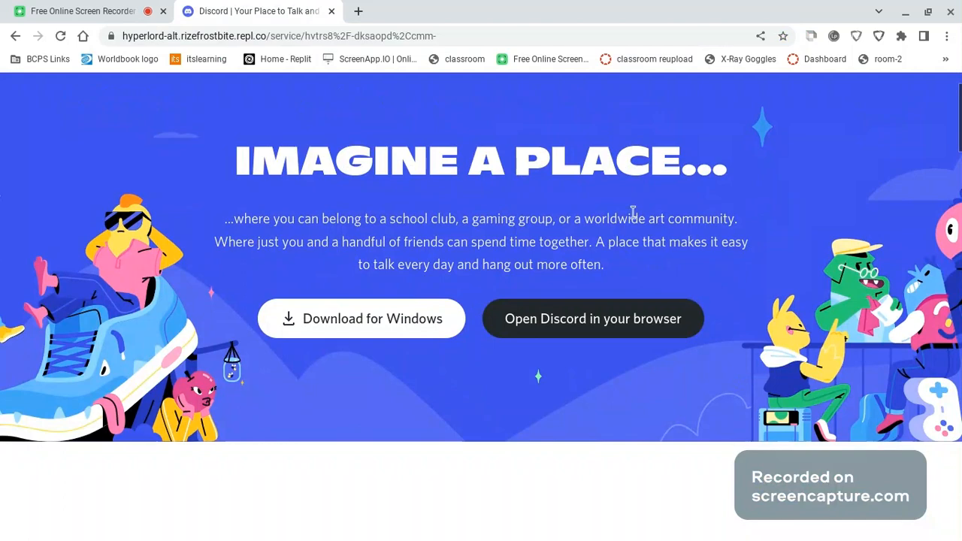
mouse_move(469, 308)
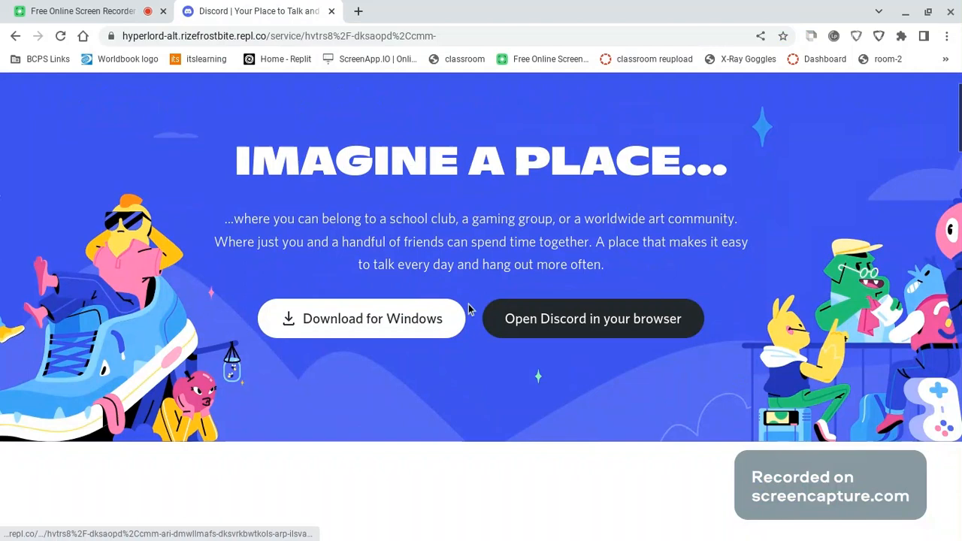
mouse_move(439, 384)
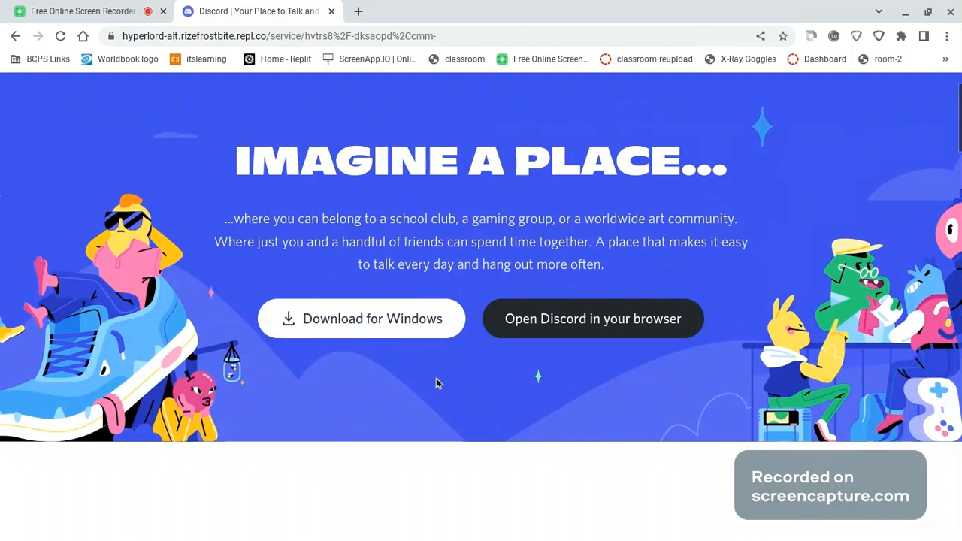
mouse_move(505, 358)
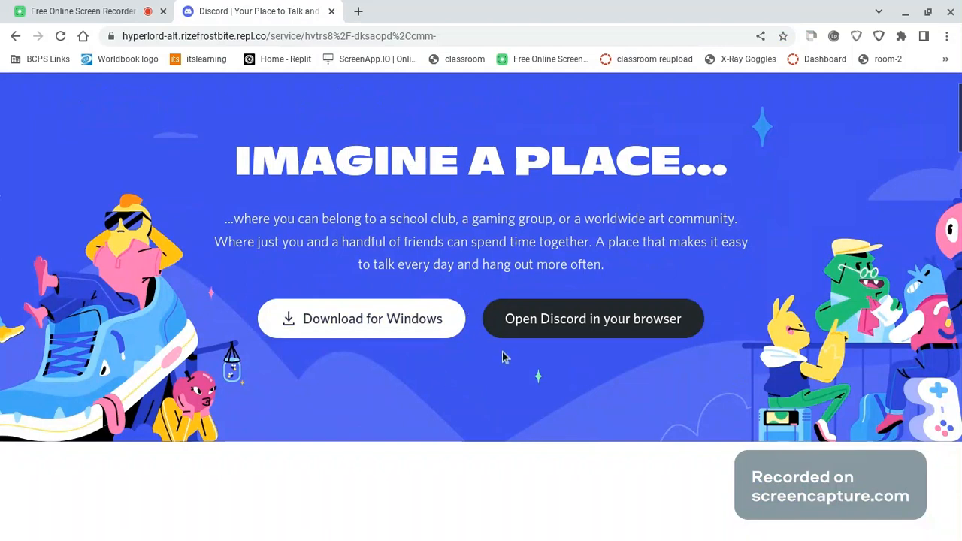
mouse_move(418, 415)
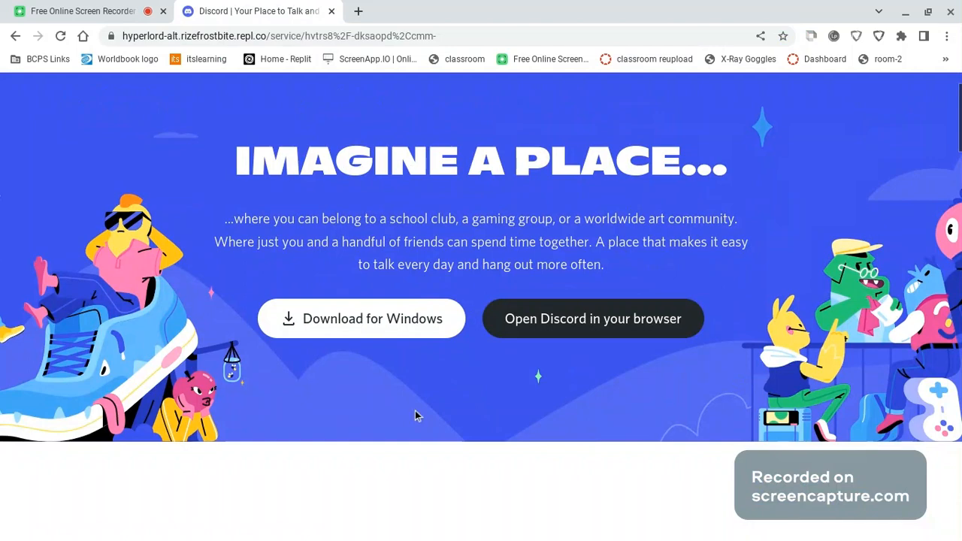
mouse_move(697, 289)
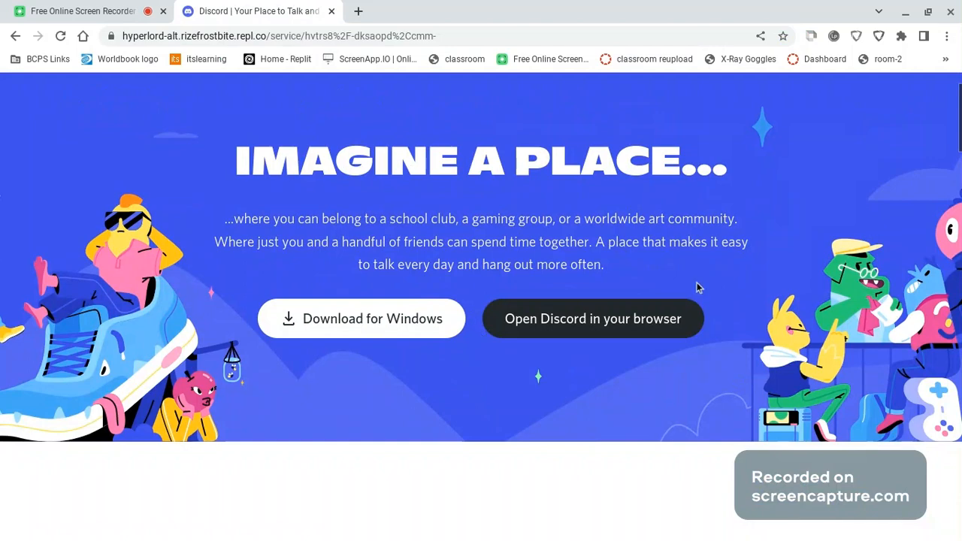
mouse_move(459, 360)
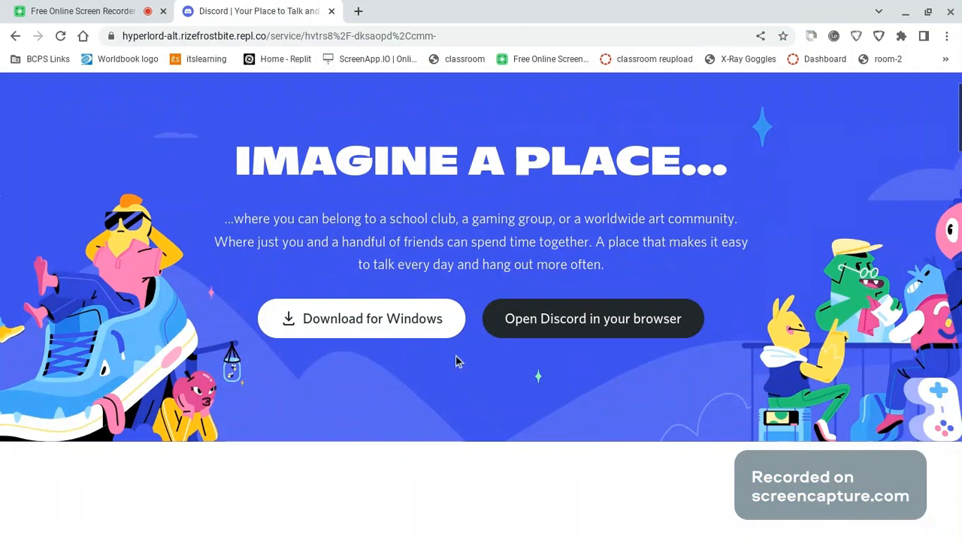
- Switch back to the screencapture.com tab with the recording at 1:48
left_click(83, 11)
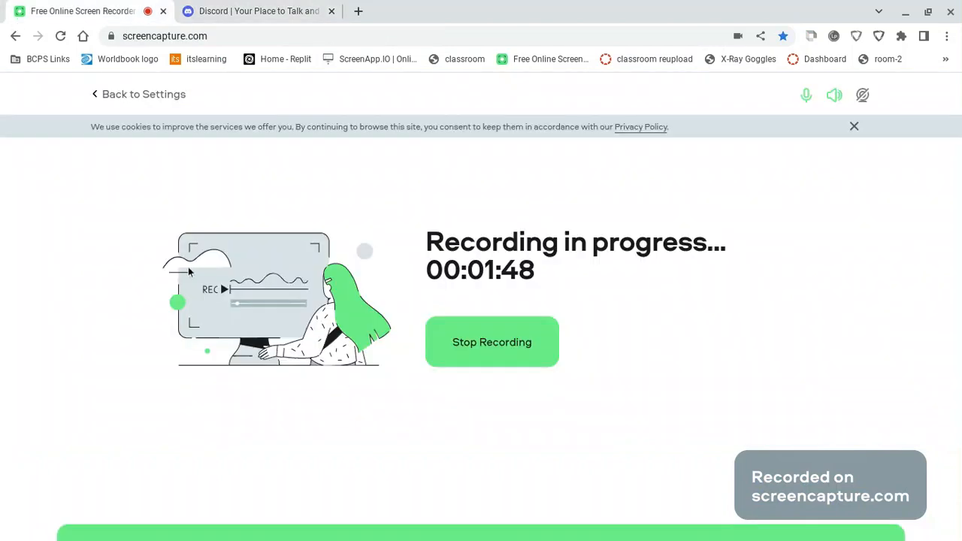